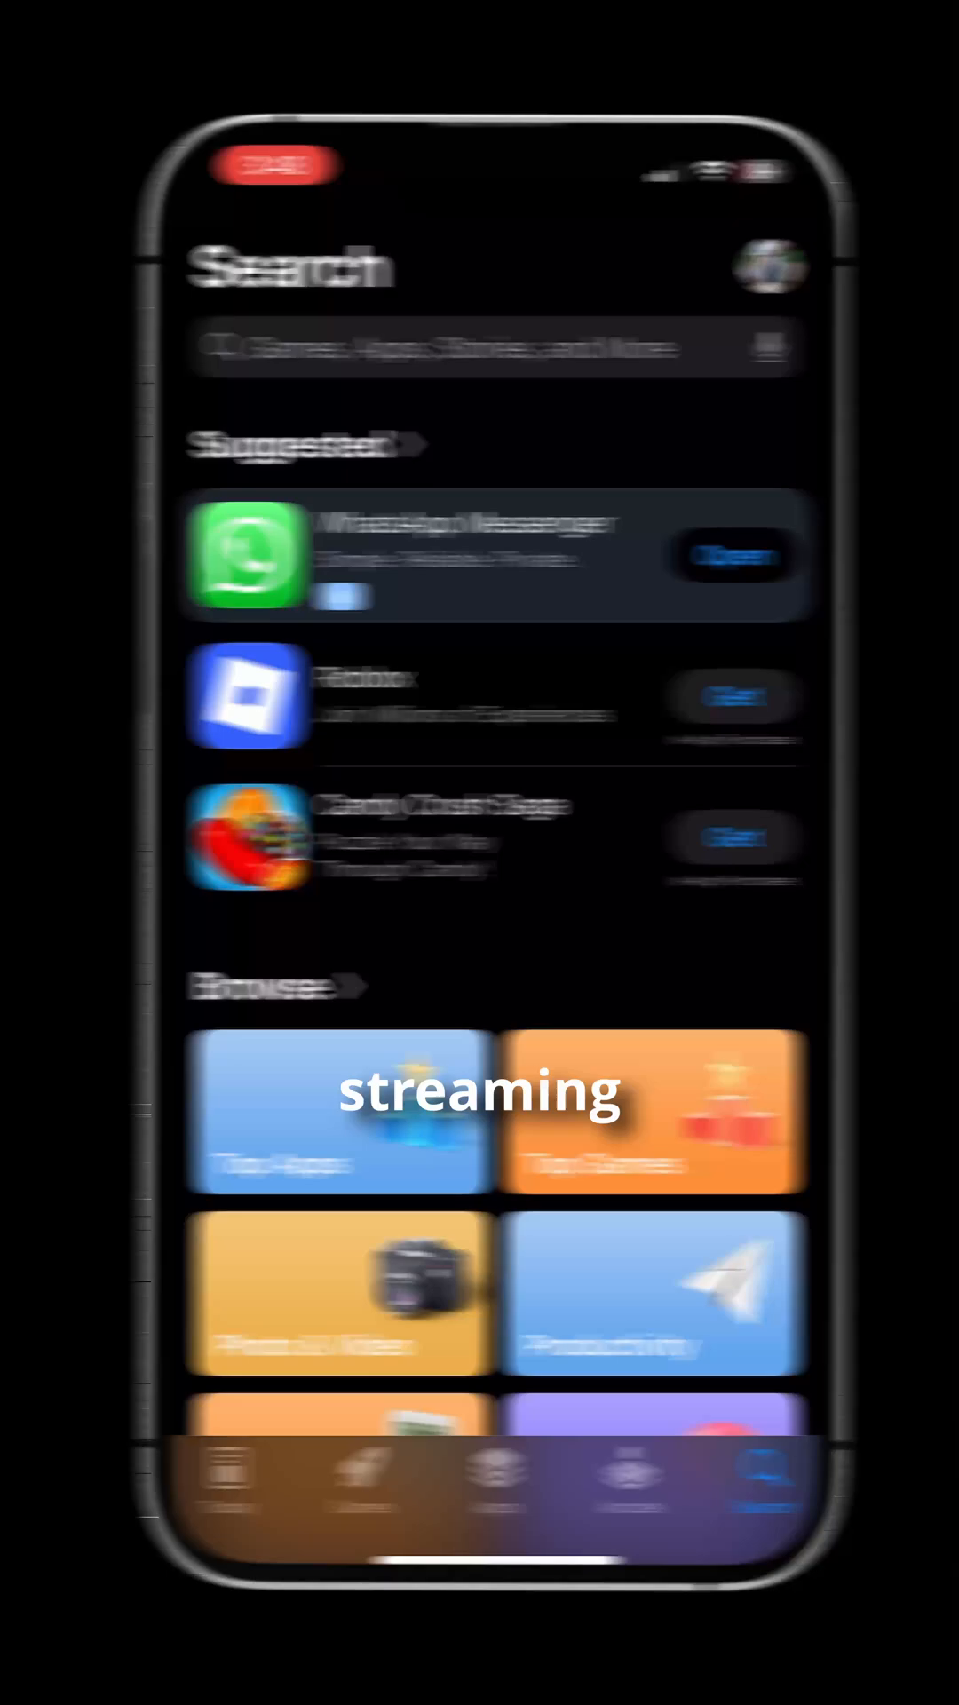
Step: Search the App Store for 'Camo' to find the Camo Camera app
type("Camo")
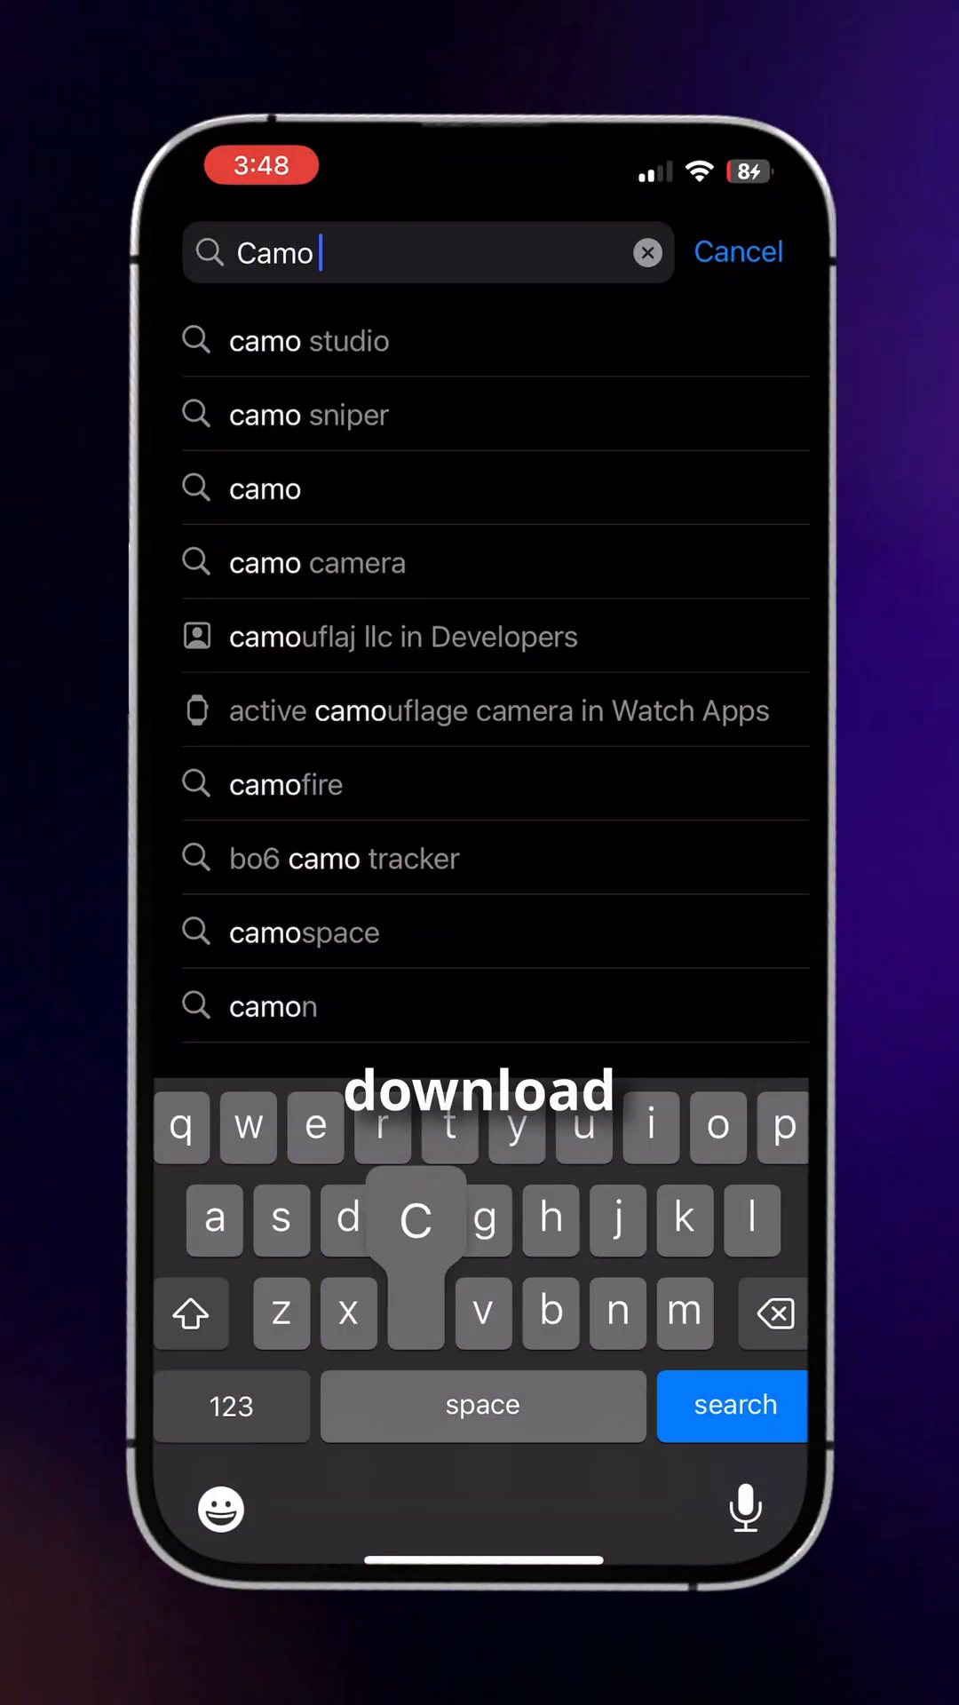
left_click(316, 562)
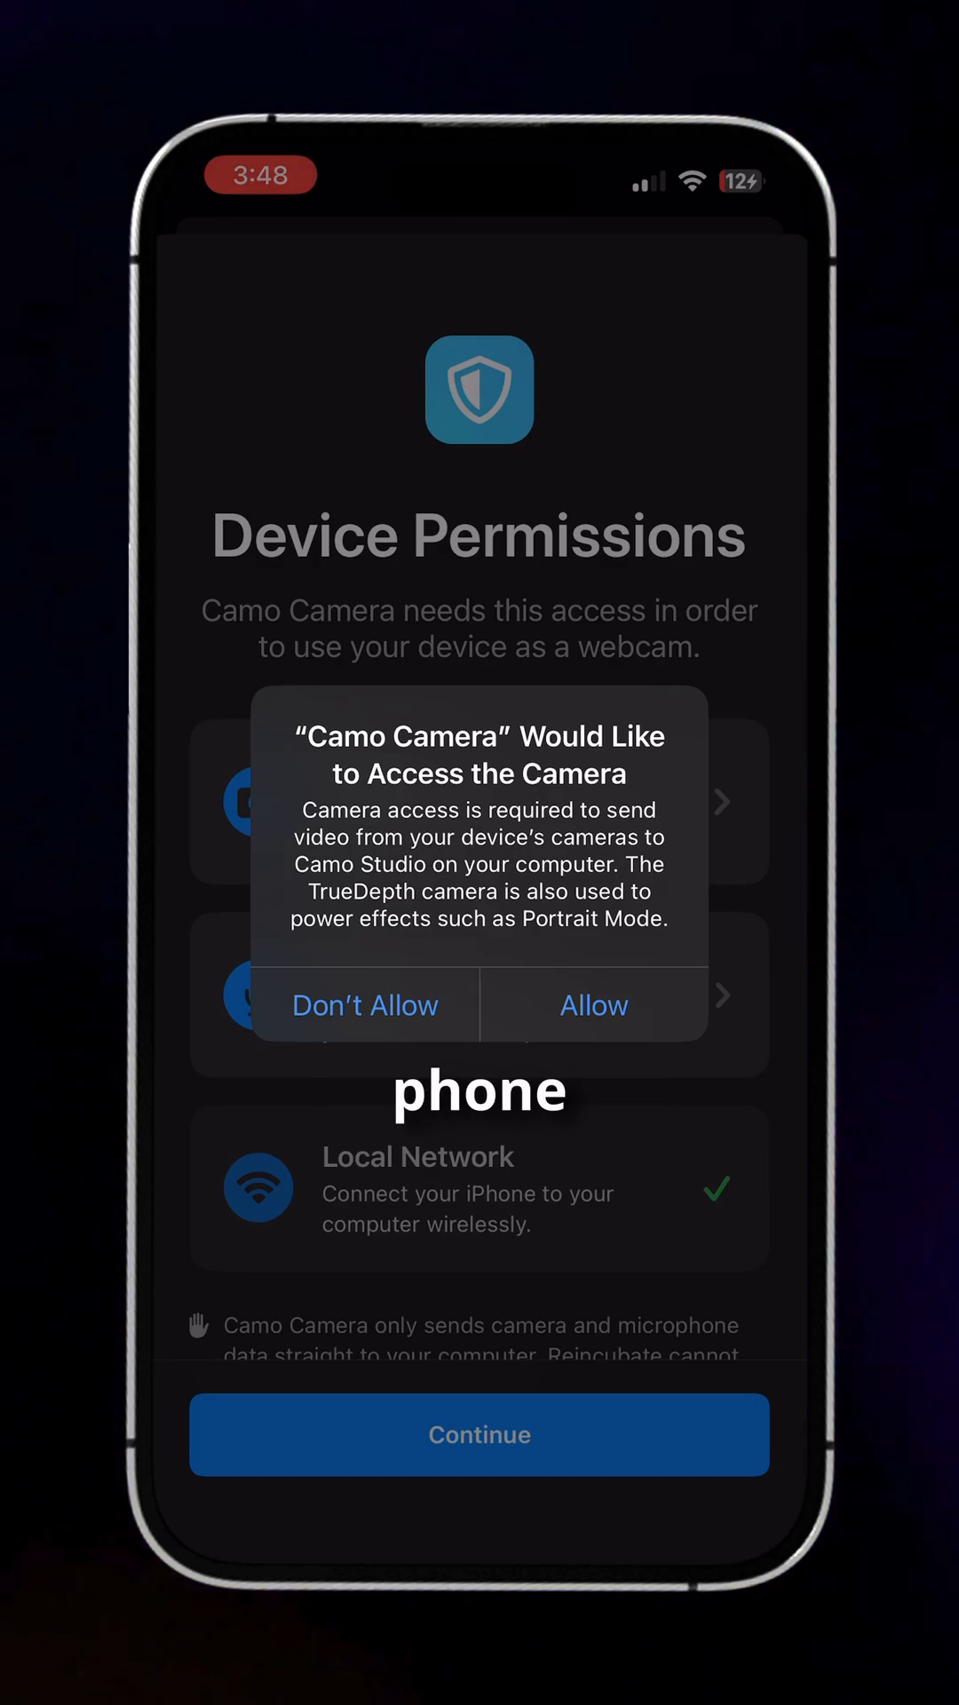
Step: Allow Camo Camera to access the iPhone's camera
left_click(594, 1003)
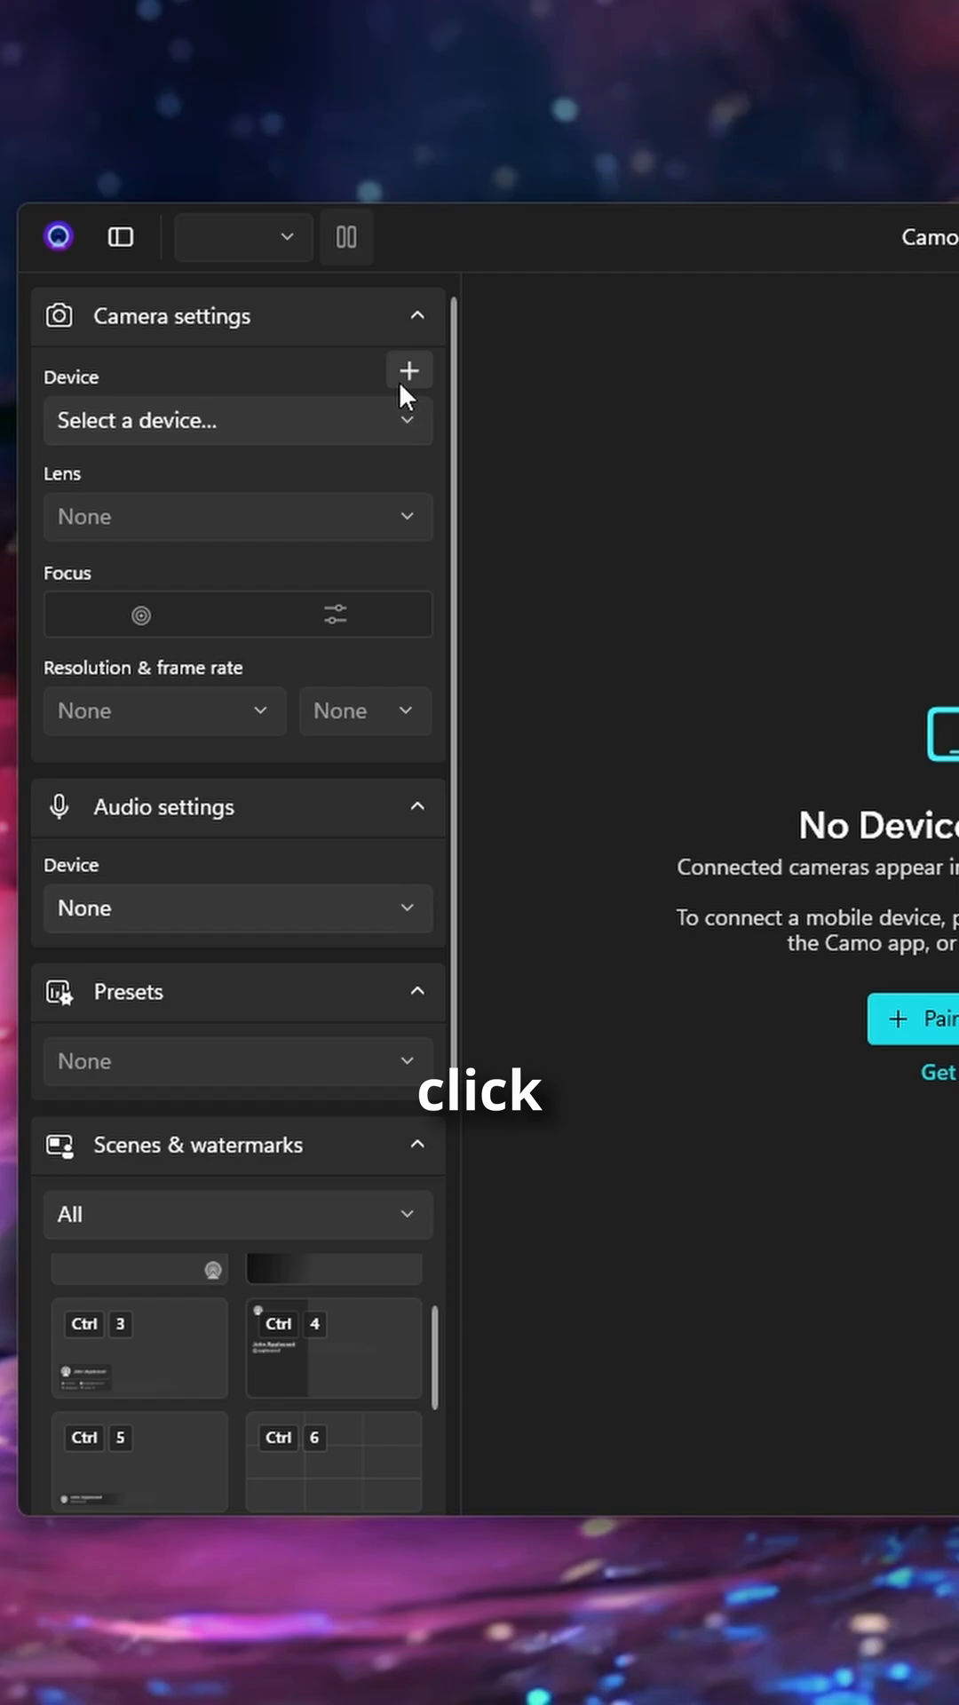
Step: Open Connect a Device from the Device + button to show the pairing QR code
left_click(411, 370)
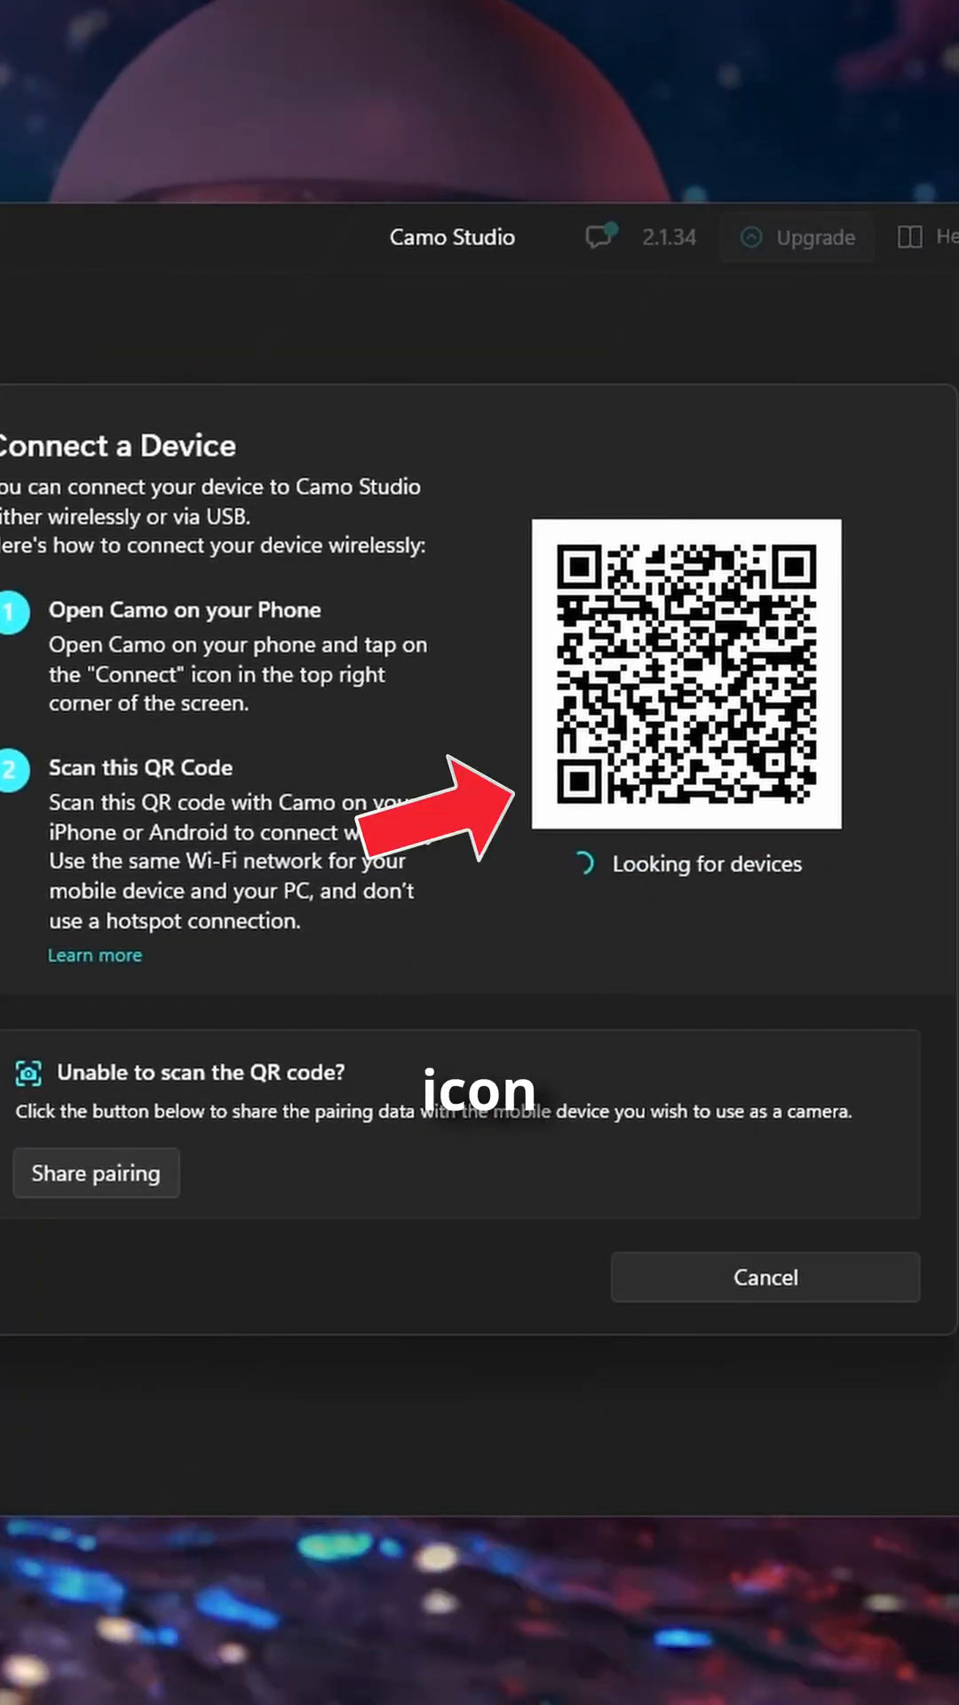
left_click(764, 1277)
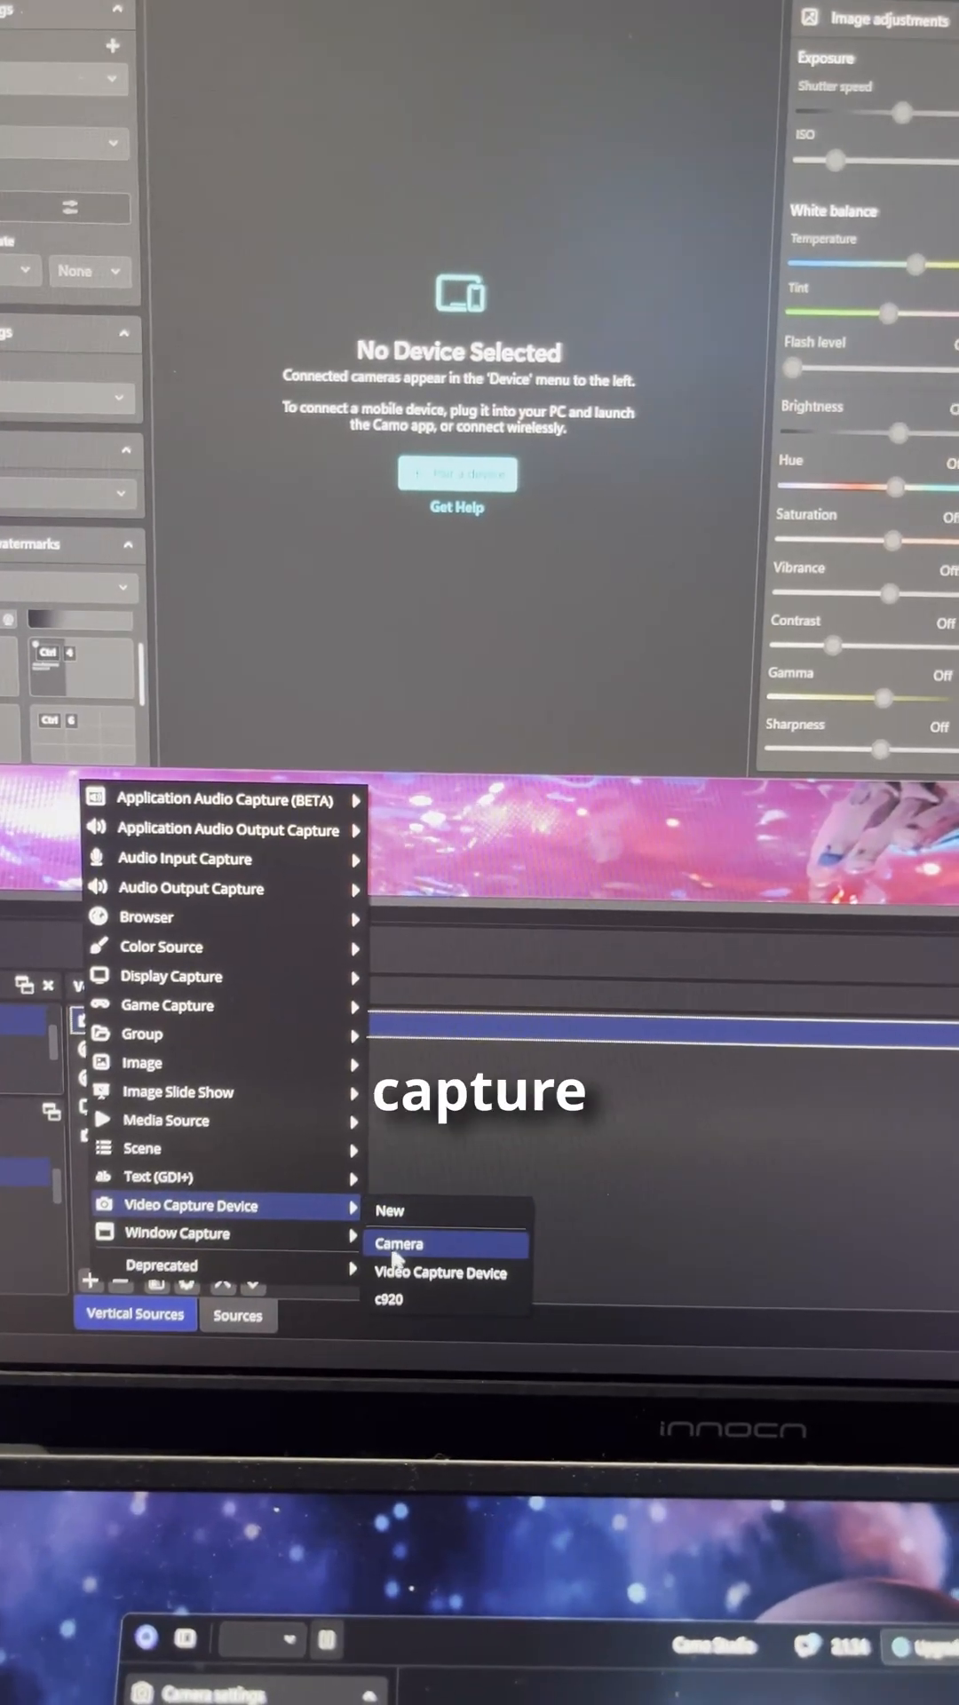
Step: Add a Video Capture Device 2 source in OBS, set to Elgato Virtual Camera
left_click(398, 1244)
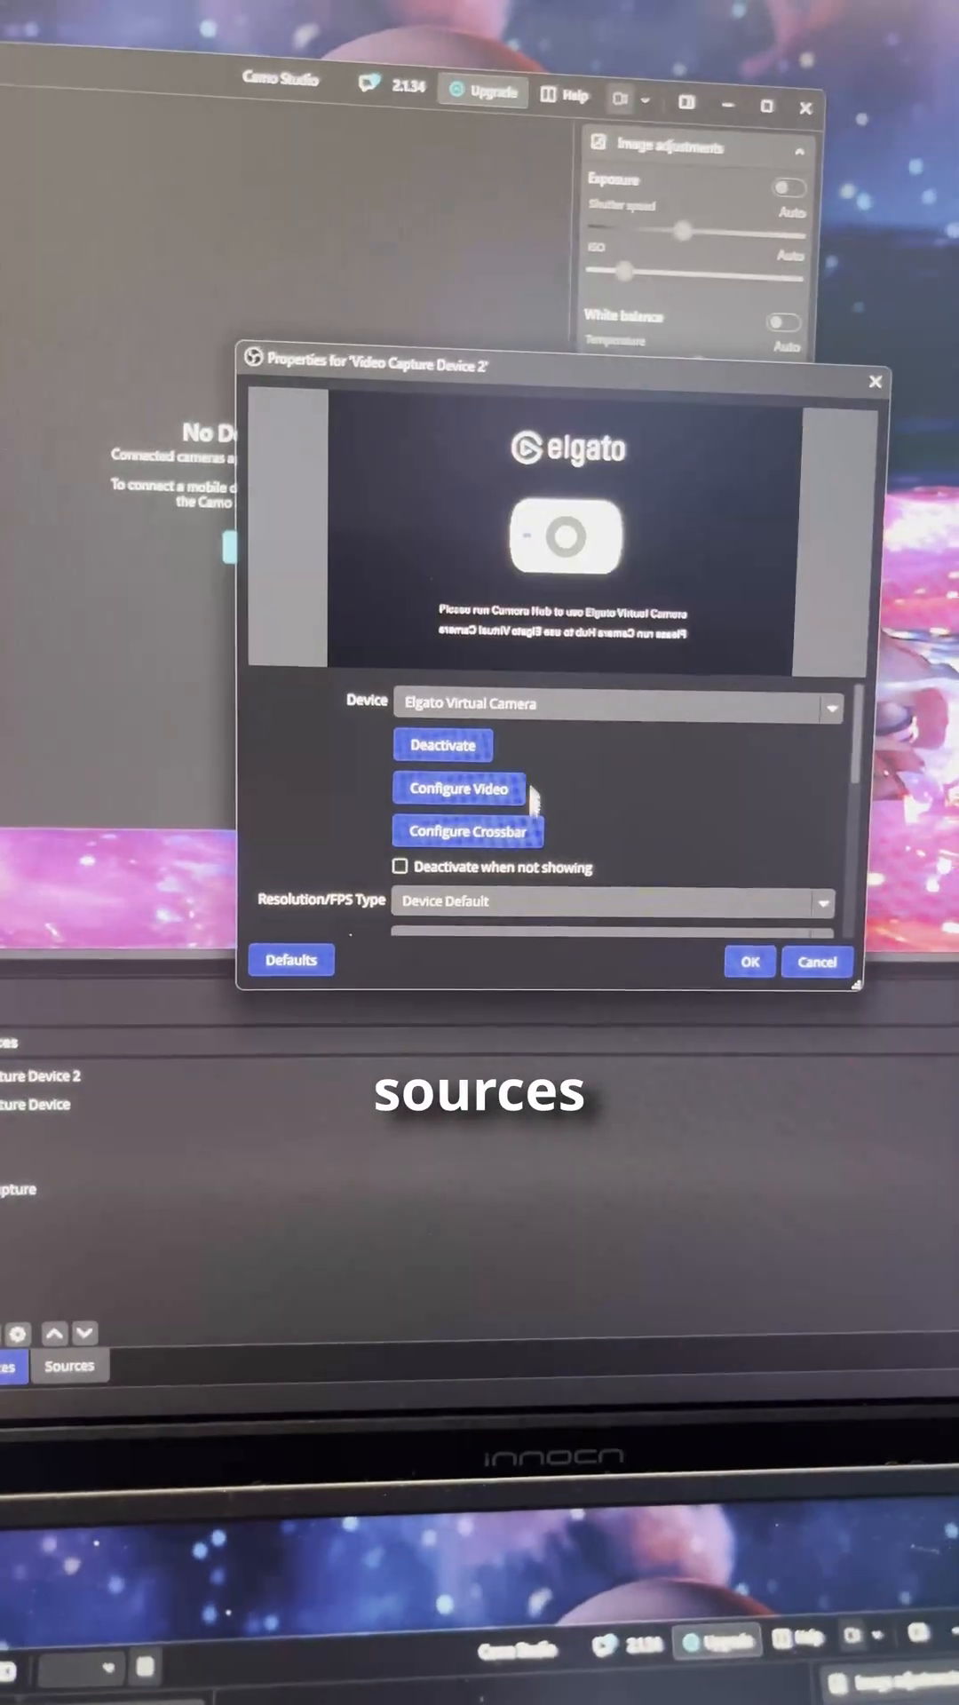